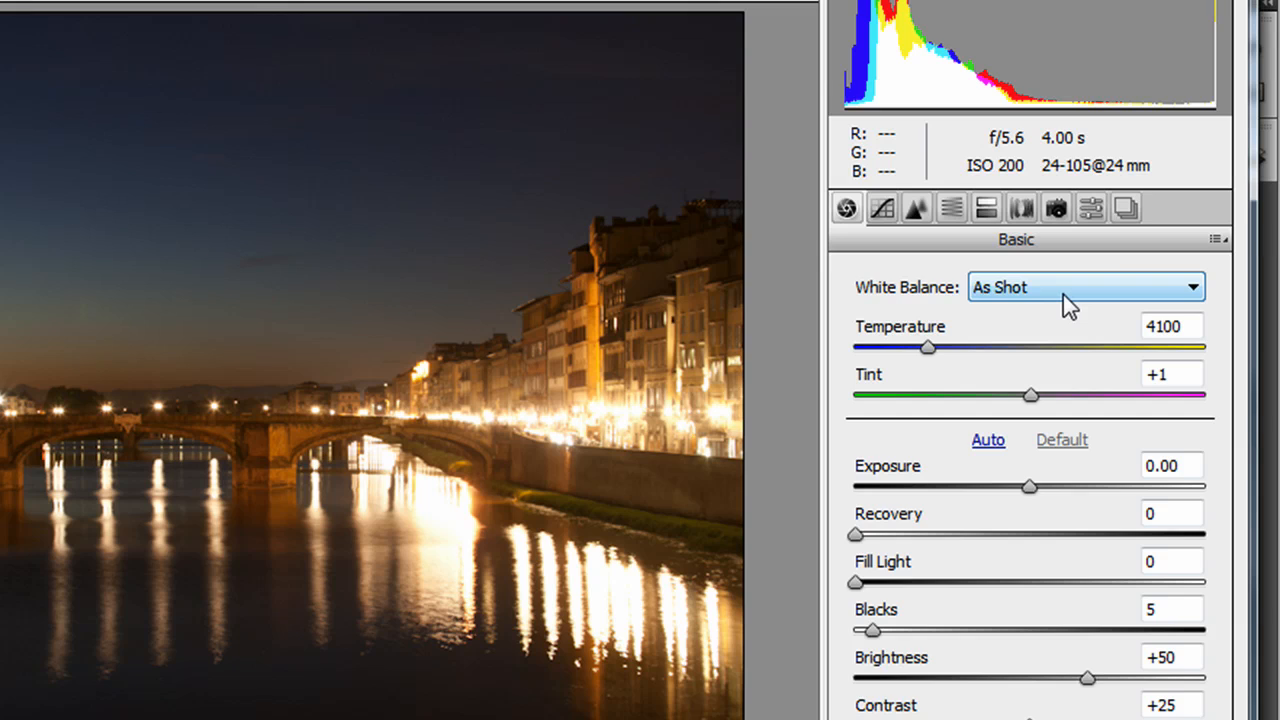
Step: Try the Tungsten white balance preset, then settle on Fluorescent (3800 temperature, +21 tint)
click(1084, 288)
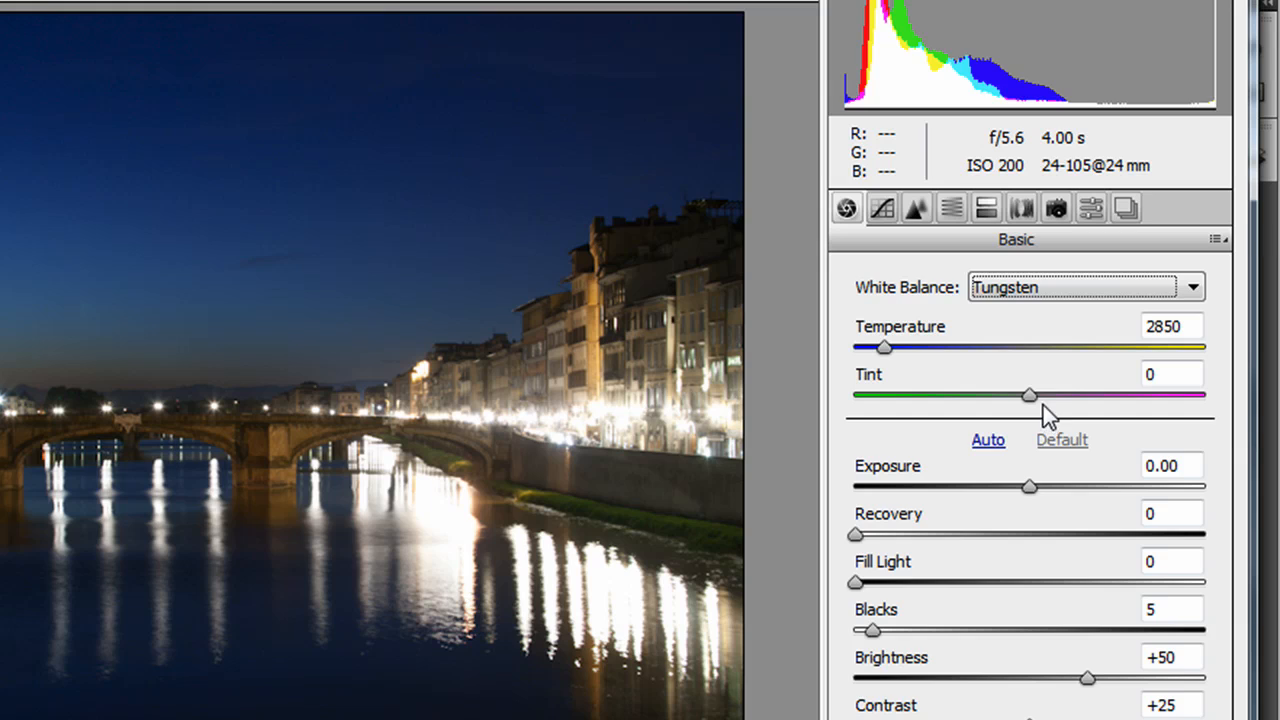
click(1084, 288)
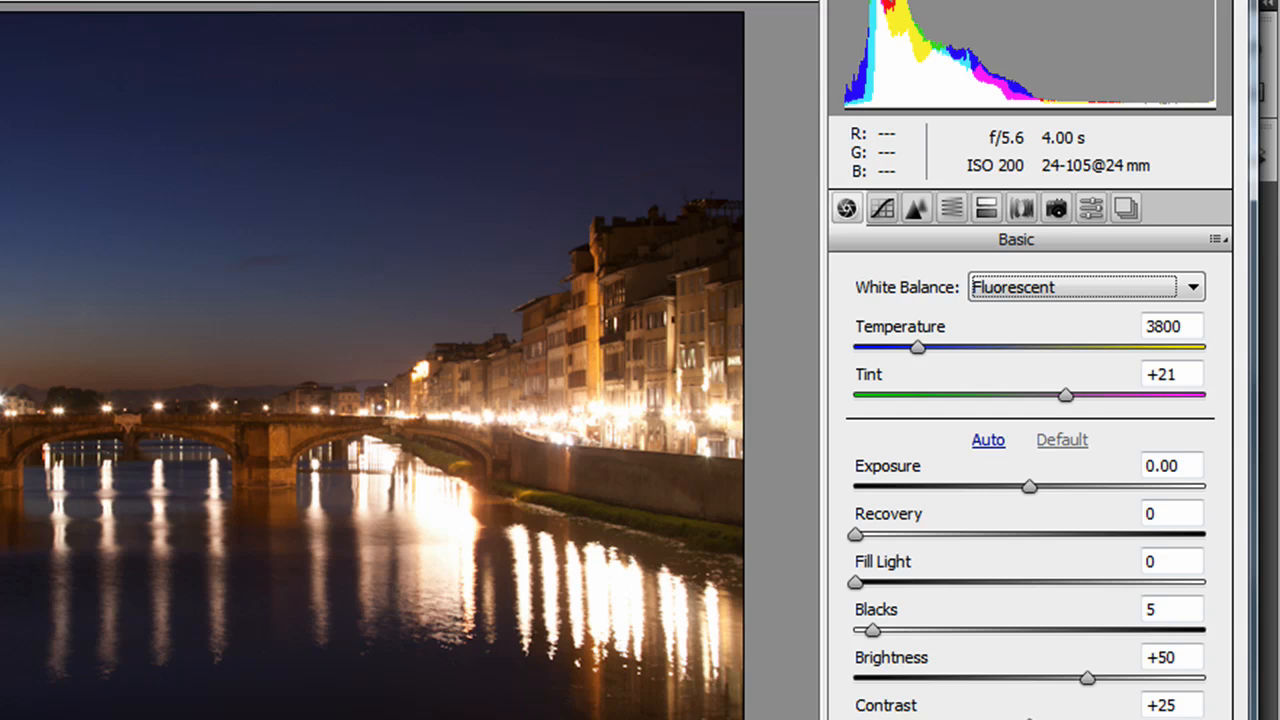
mouse_move(1070, 504)
text(+8)
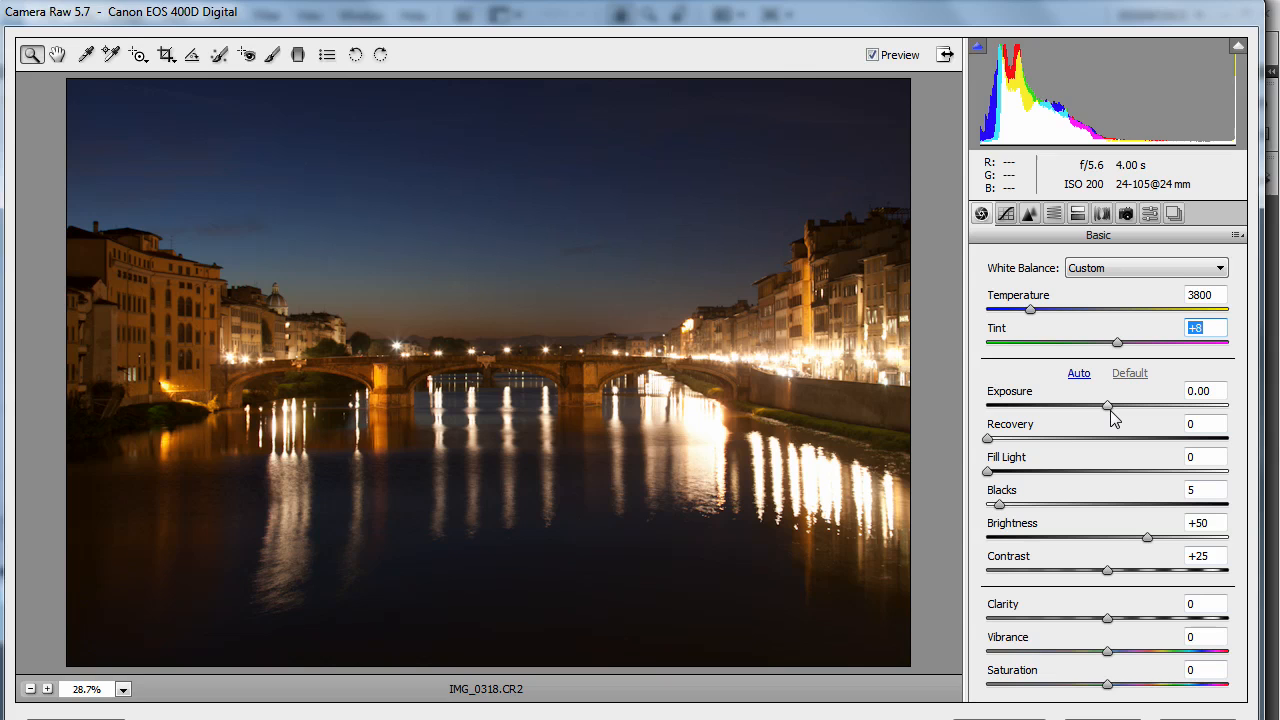
Step: Raise exposure to +0.65 and recover blown highlights with Recovery at 54
drag(1108, 406, 1130, 406)
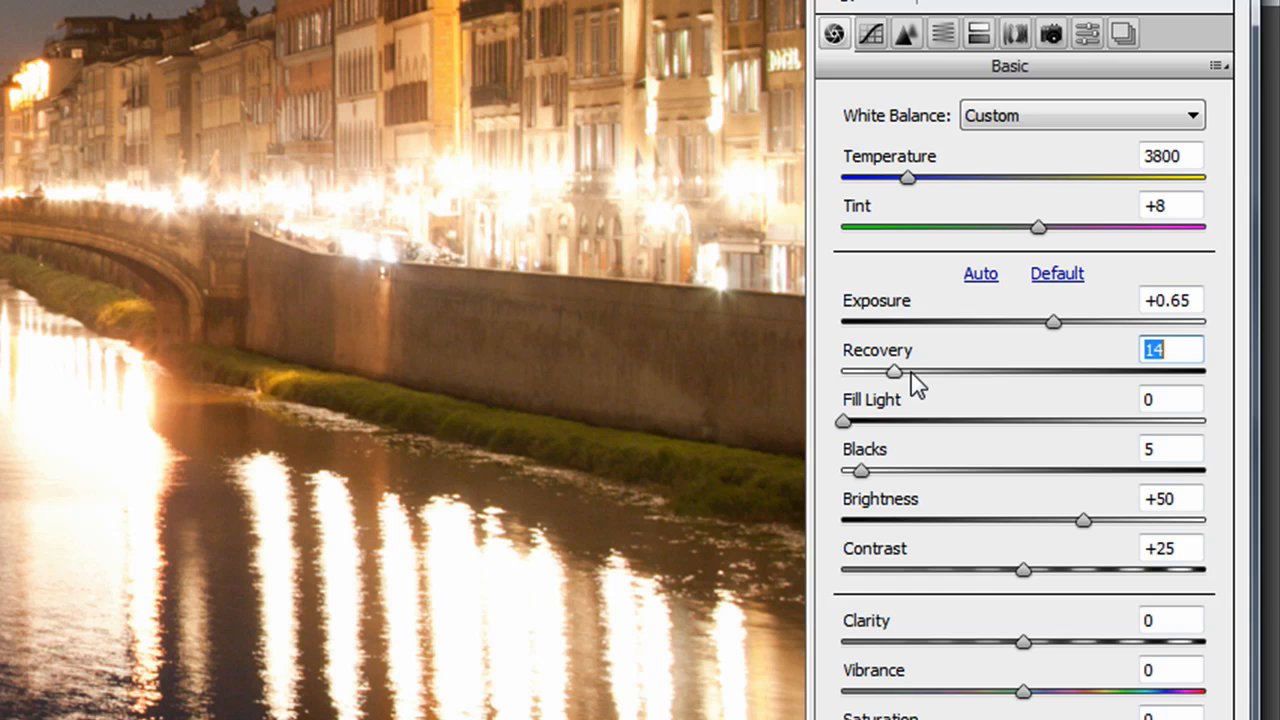
drag(896, 370, 1204, 370)
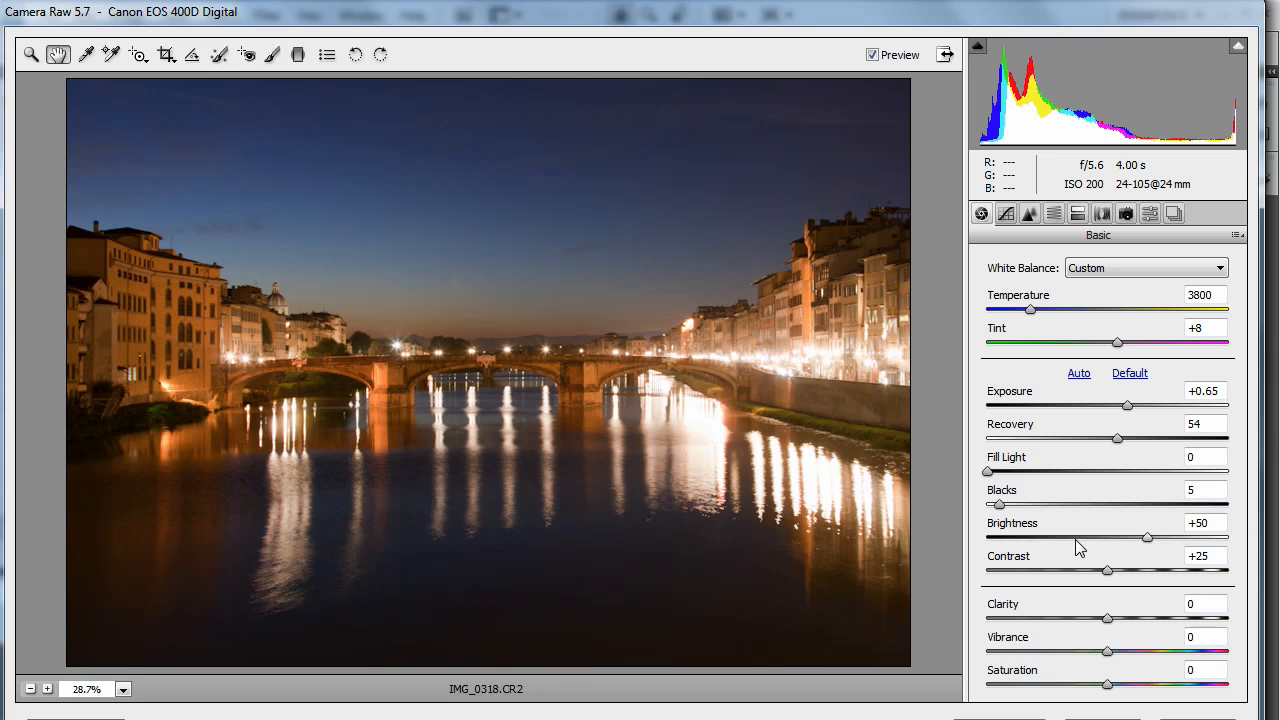
Step: Raise the Contrast slider to +45
drag(1108, 572, 1172, 572)
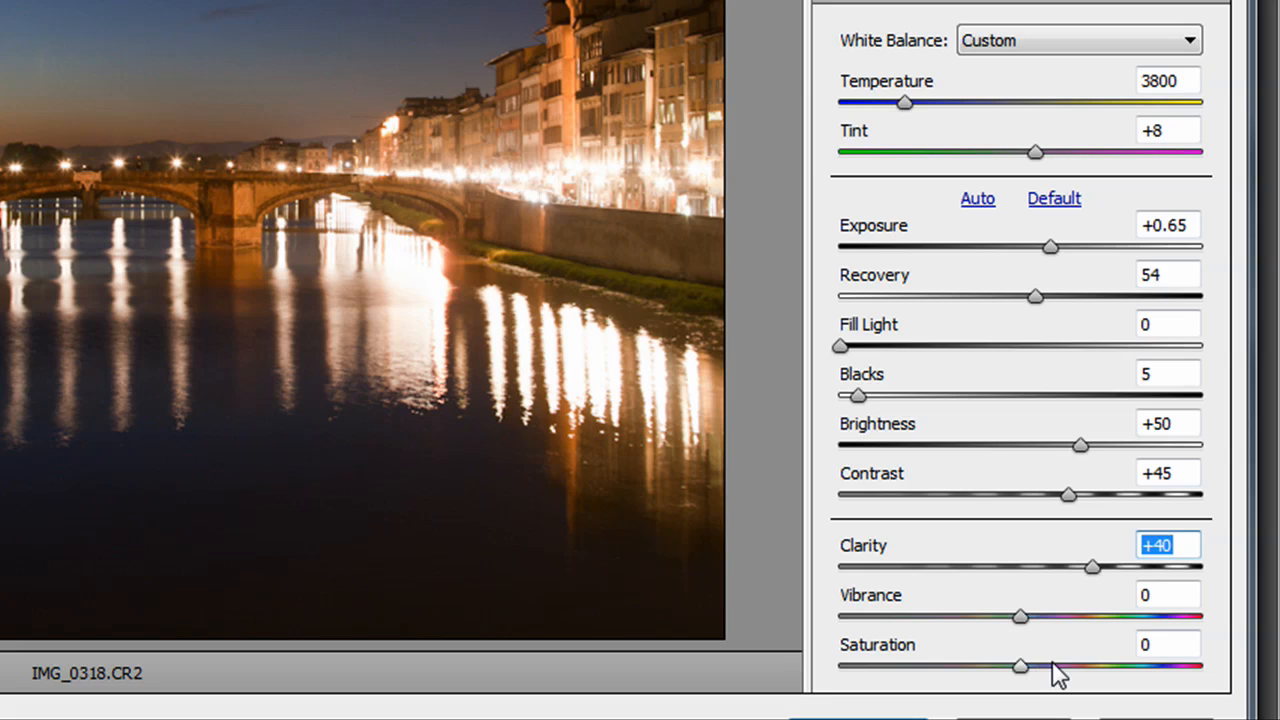
click(1168, 644)
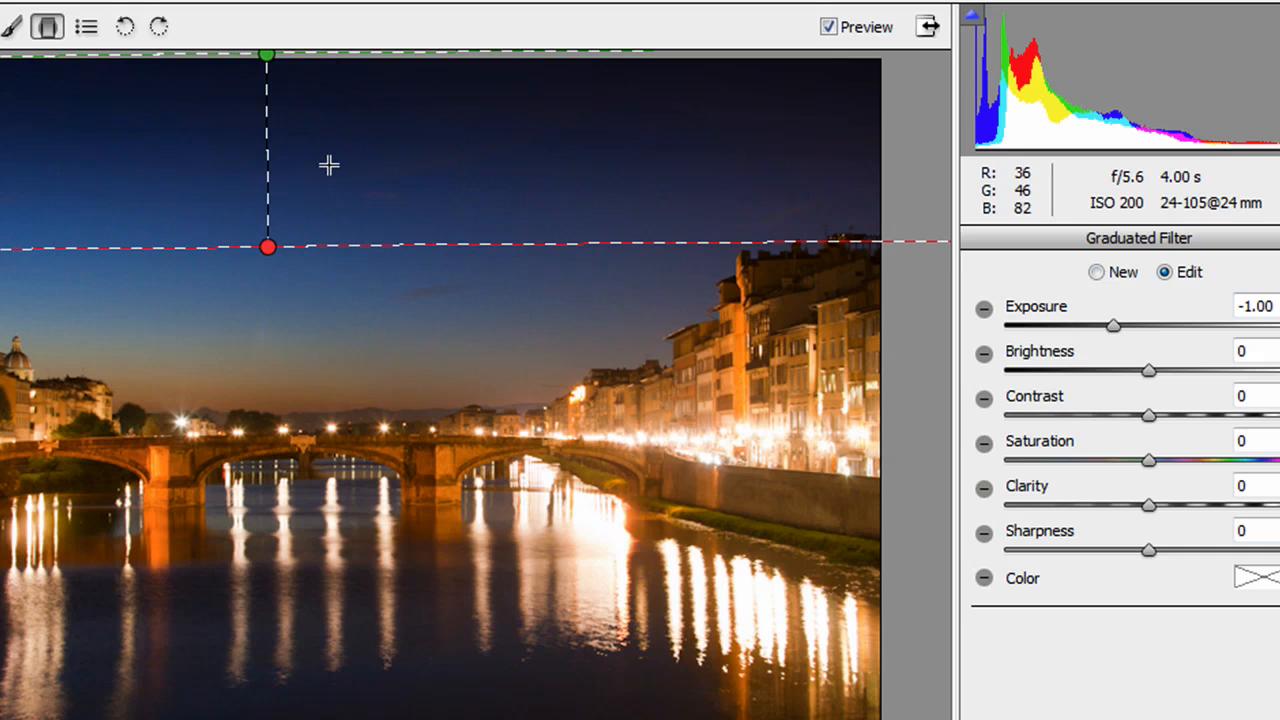
Step: Drag a -1.00 exposure graduated filter from the sky down to the water
drag(268, 248, 280, 560)
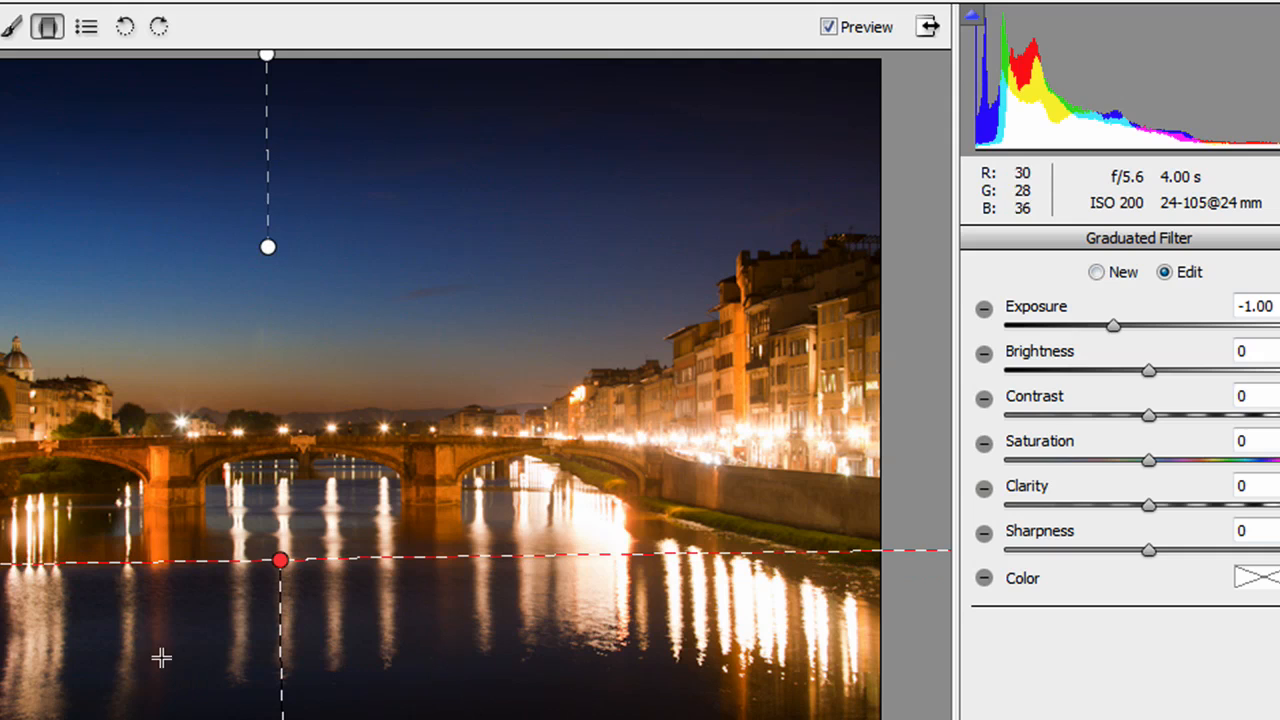